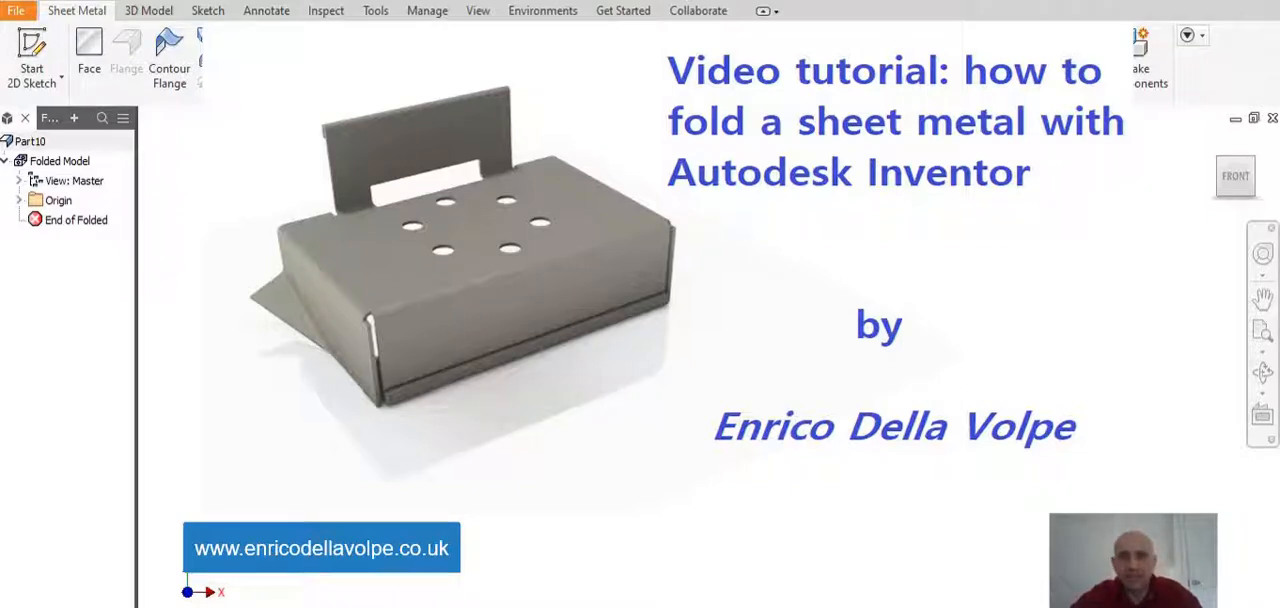
Start a new 2D sketch (Sketch1) in the empty sheet metal part.
click(76, 12)
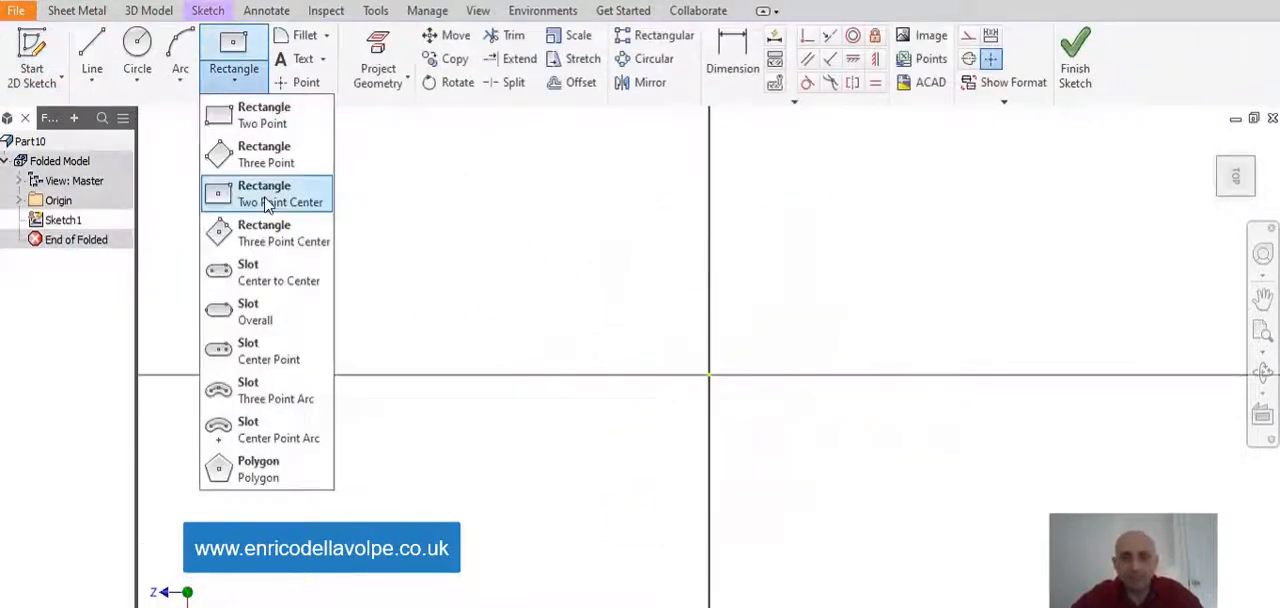
Make Face1 from a rectangle centred on the origin and set sheet thickness to 1.
click(280, 192)
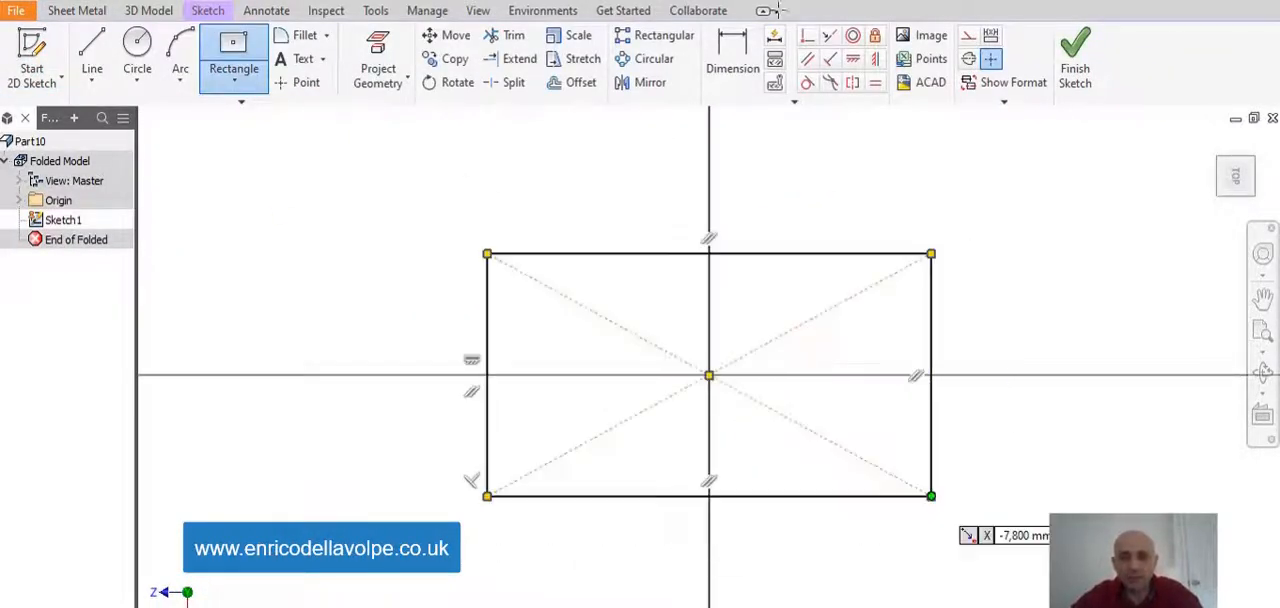
click(732, 58)
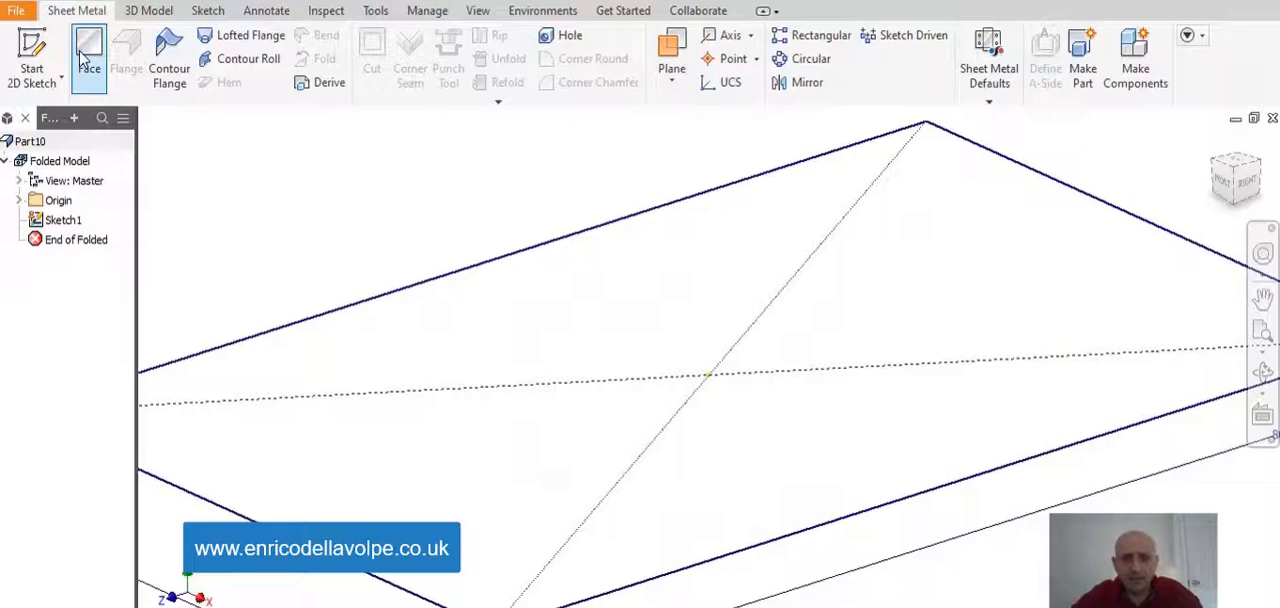
click(88, 56)
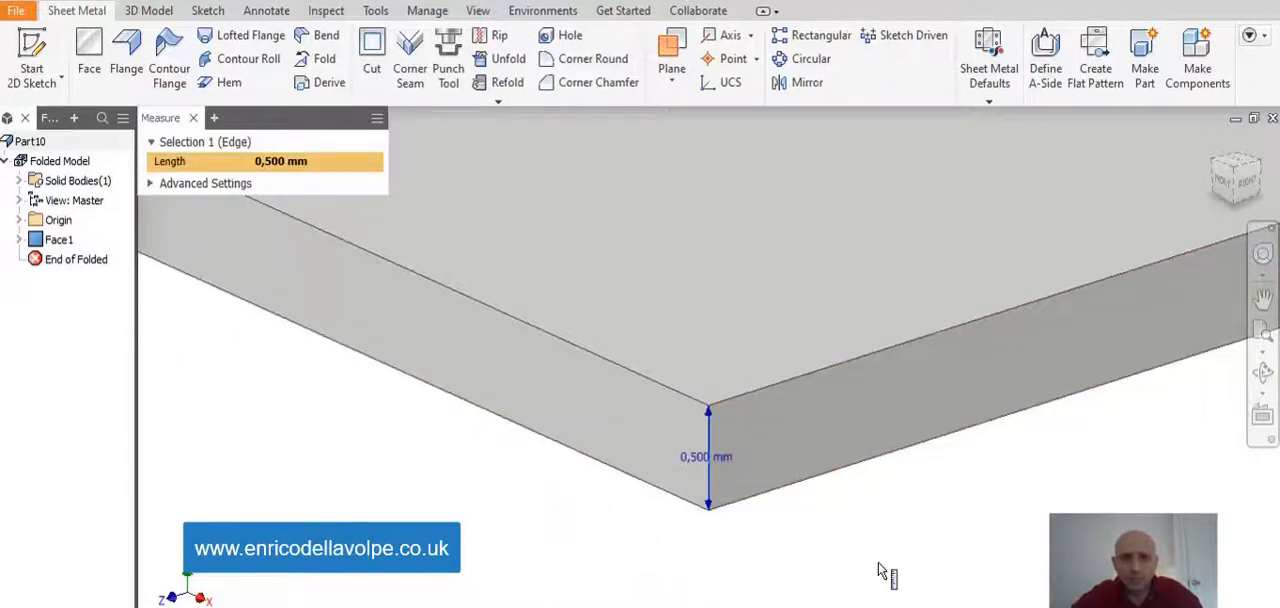
click(988, 56)
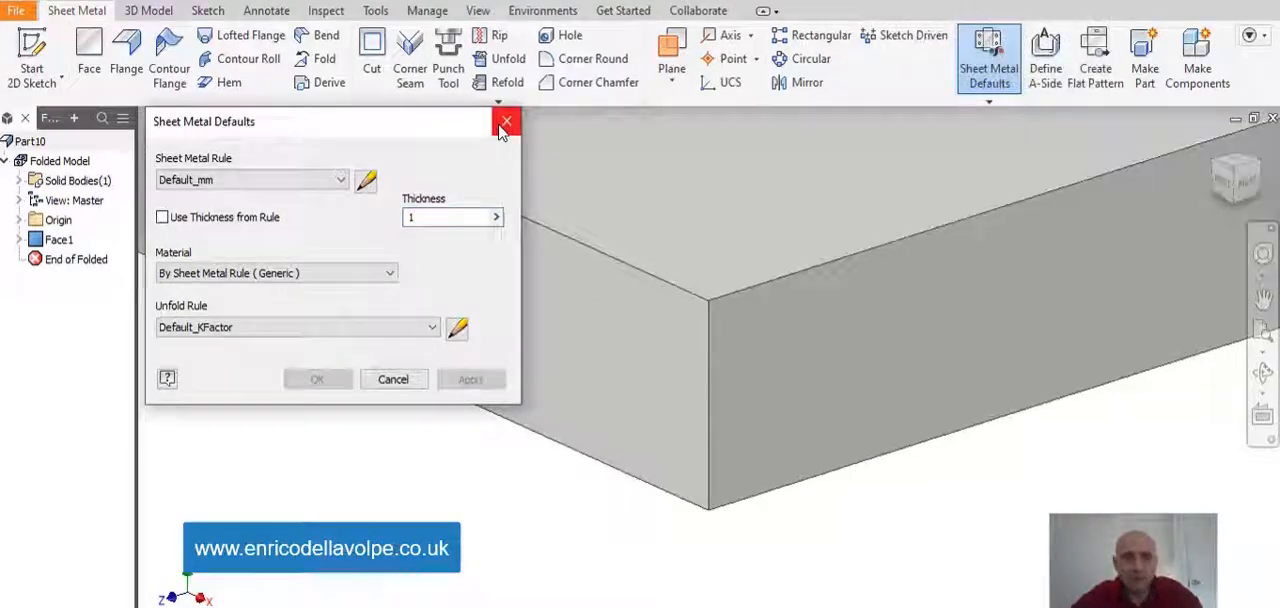
Fold the front and side plate edges down into 90°, 25 mm flanges.
click(506, 120)
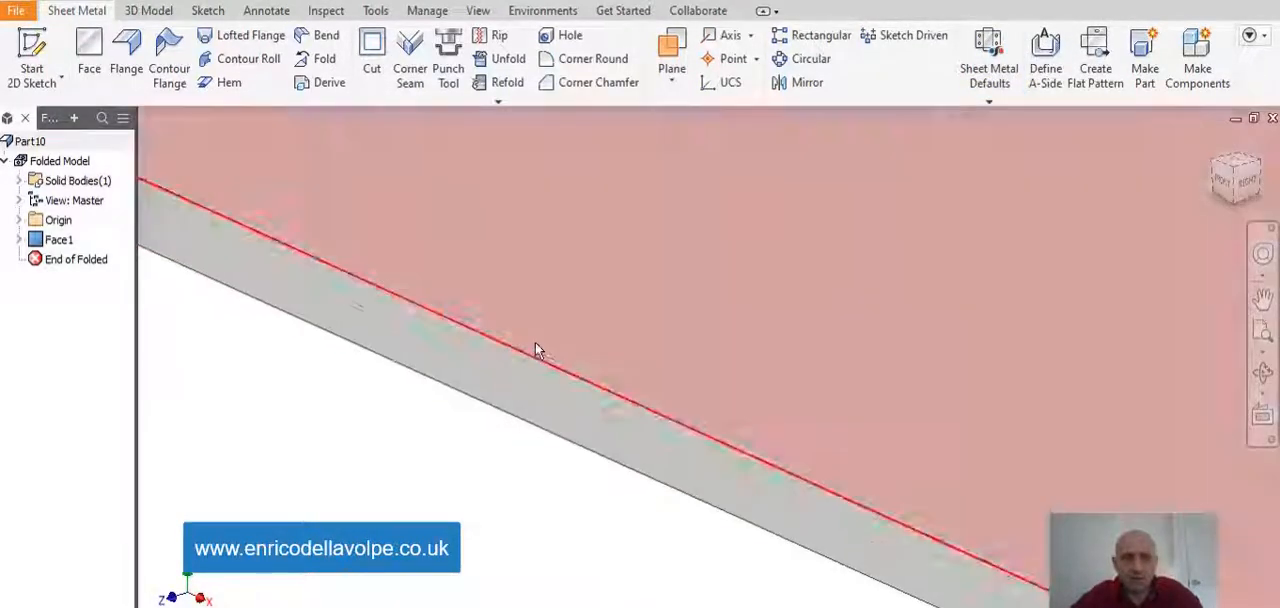
click(124, 56)
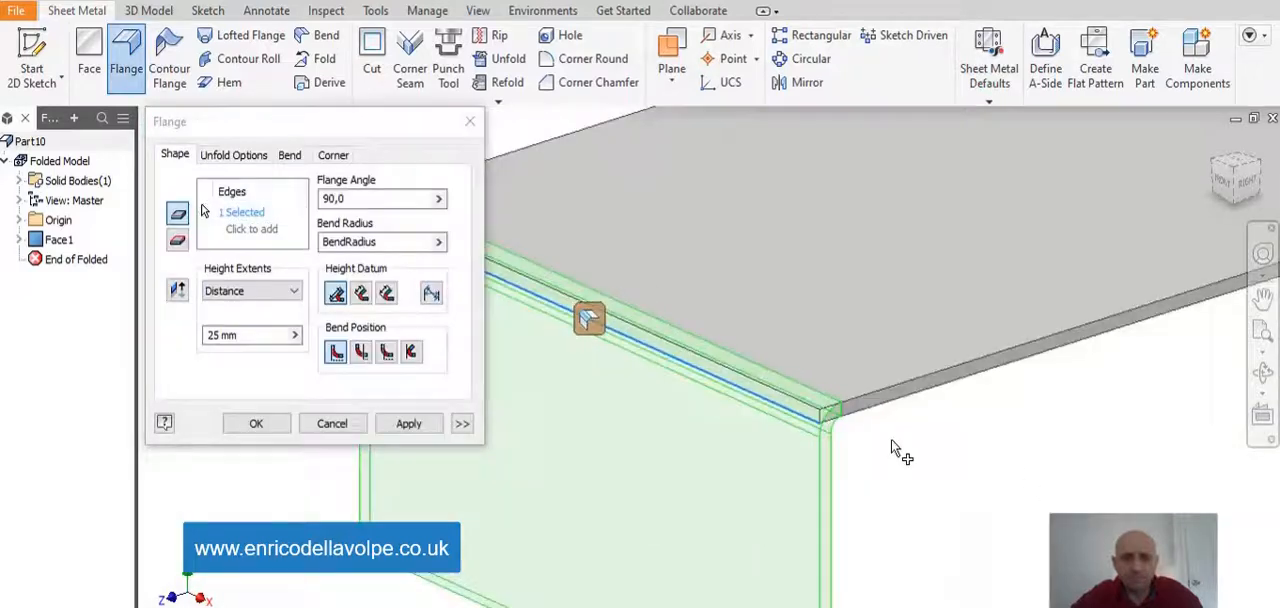
click(410, 352)
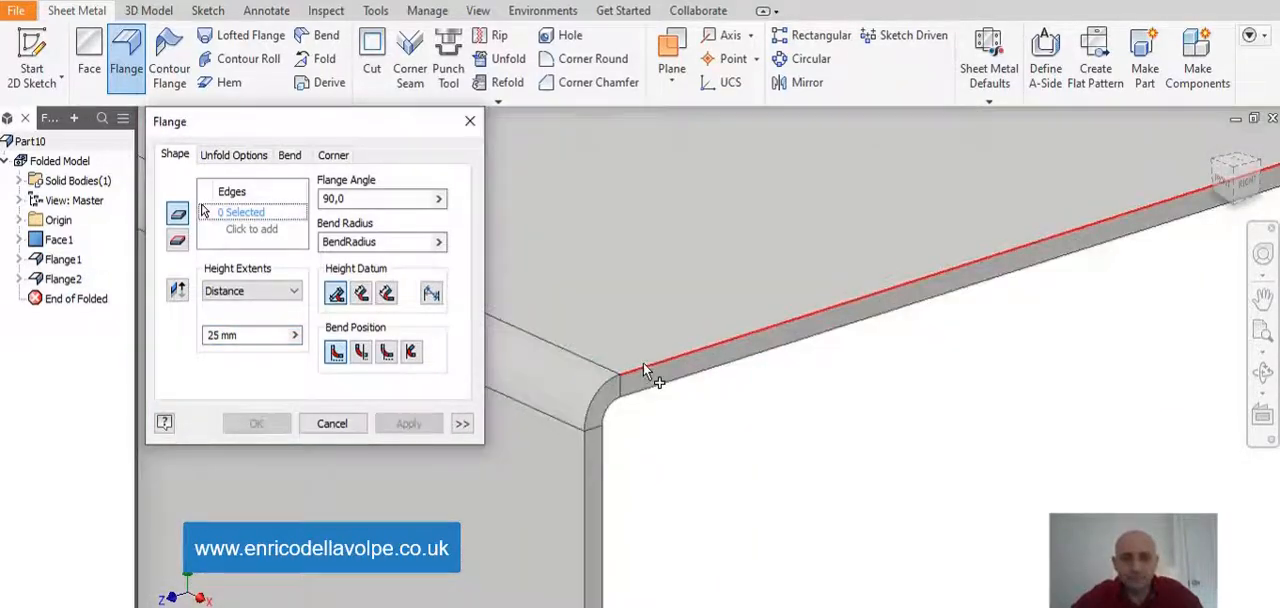
click(644, 370)
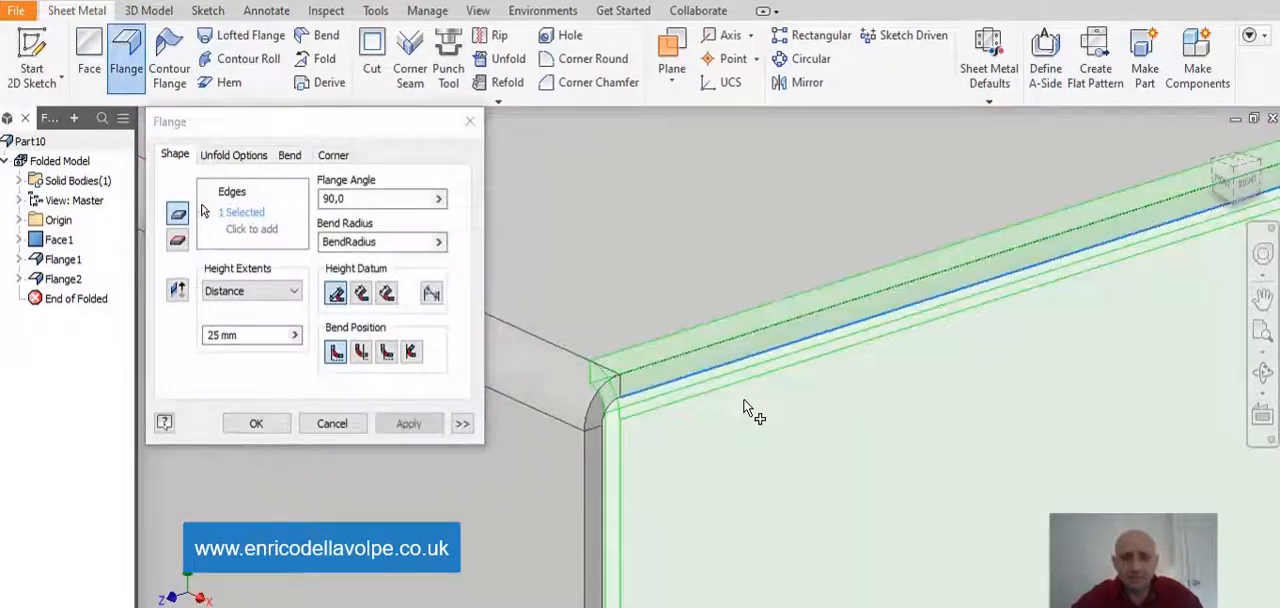
click(256, 424)
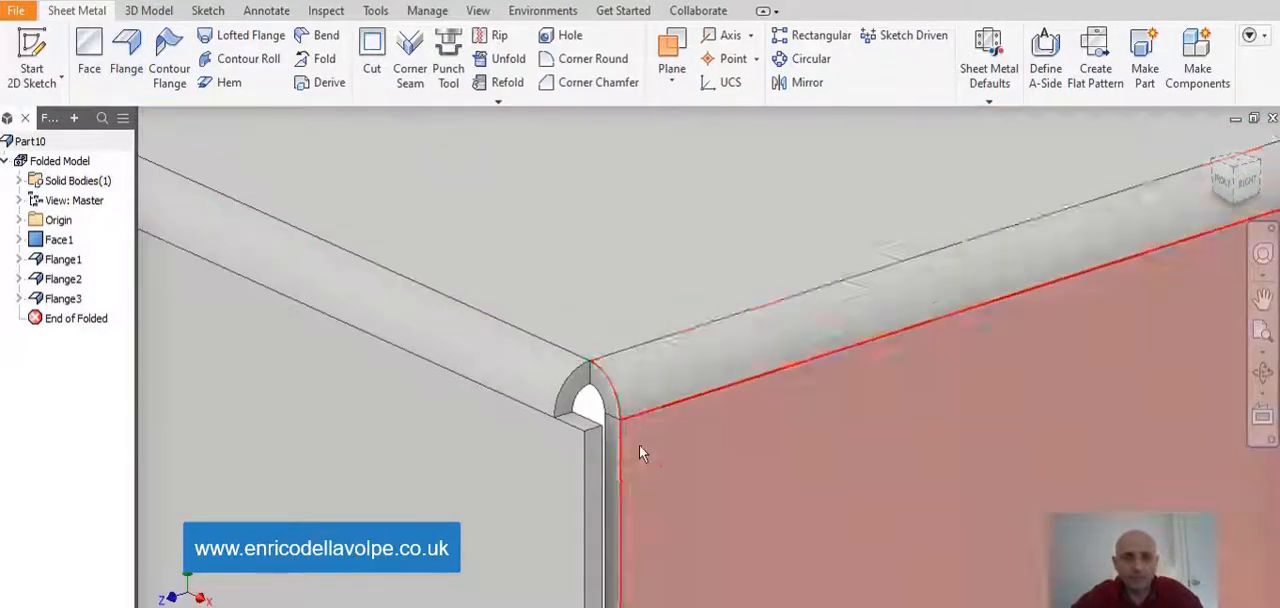
Raise a 25 mm upright flange along the back edge and finish flanging.
click(124, 60)
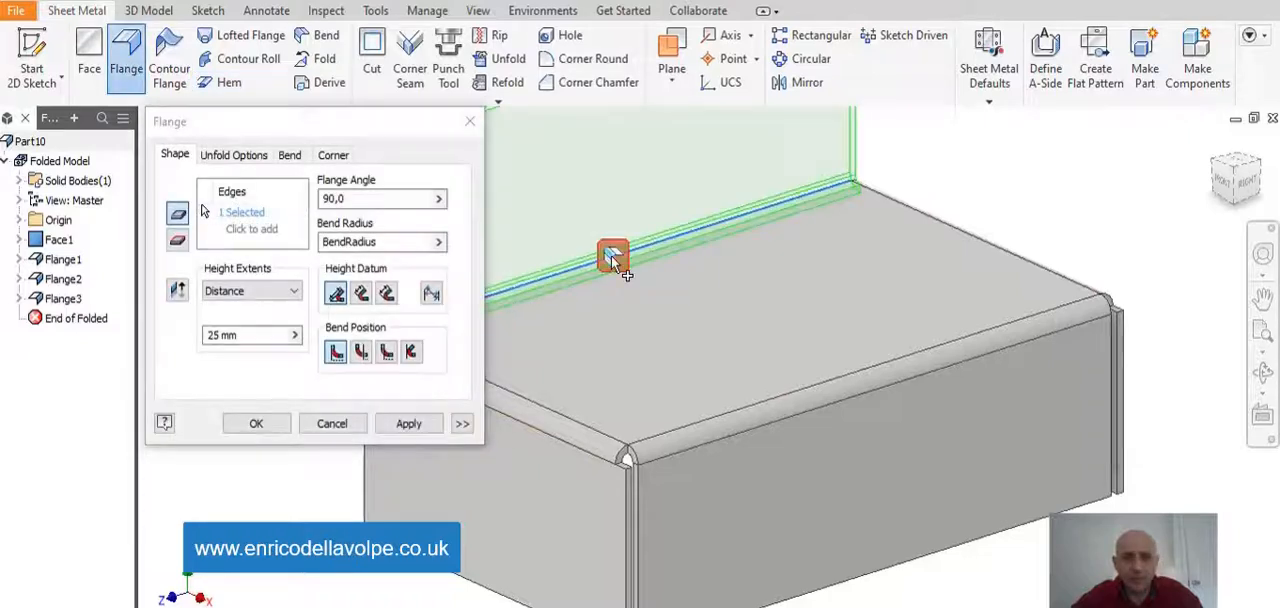
click(612, 256)
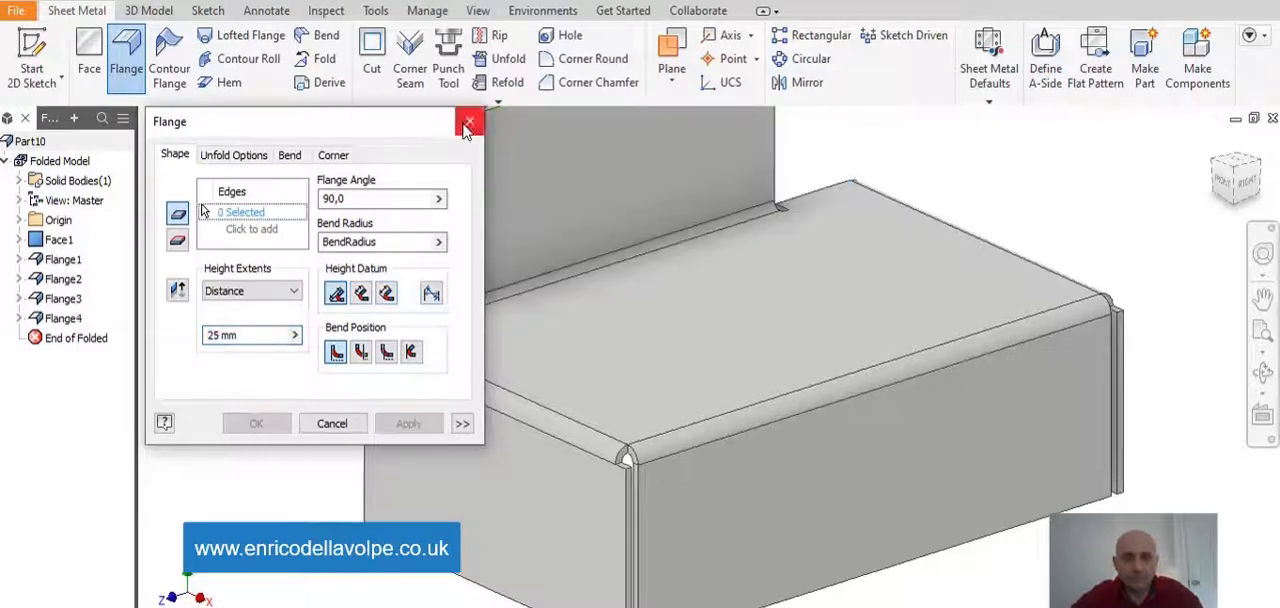
click(468, 120)
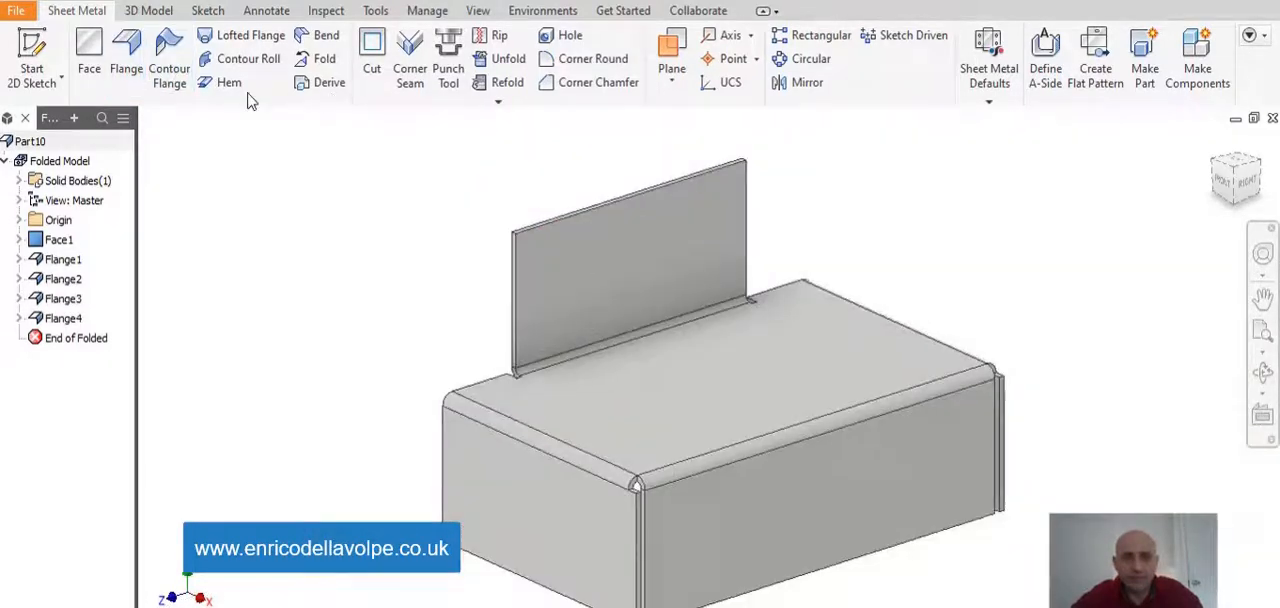
Add single hems on the back flange's top edge and a side flange's lower edge.
click(228, 82)
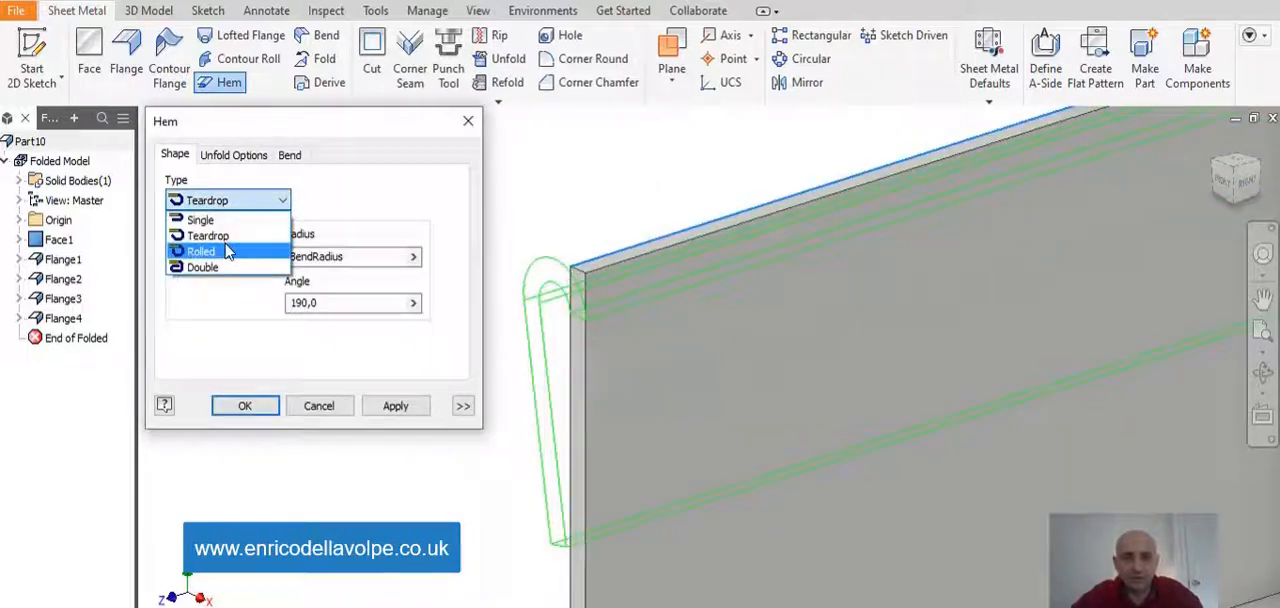
click(200, 220)
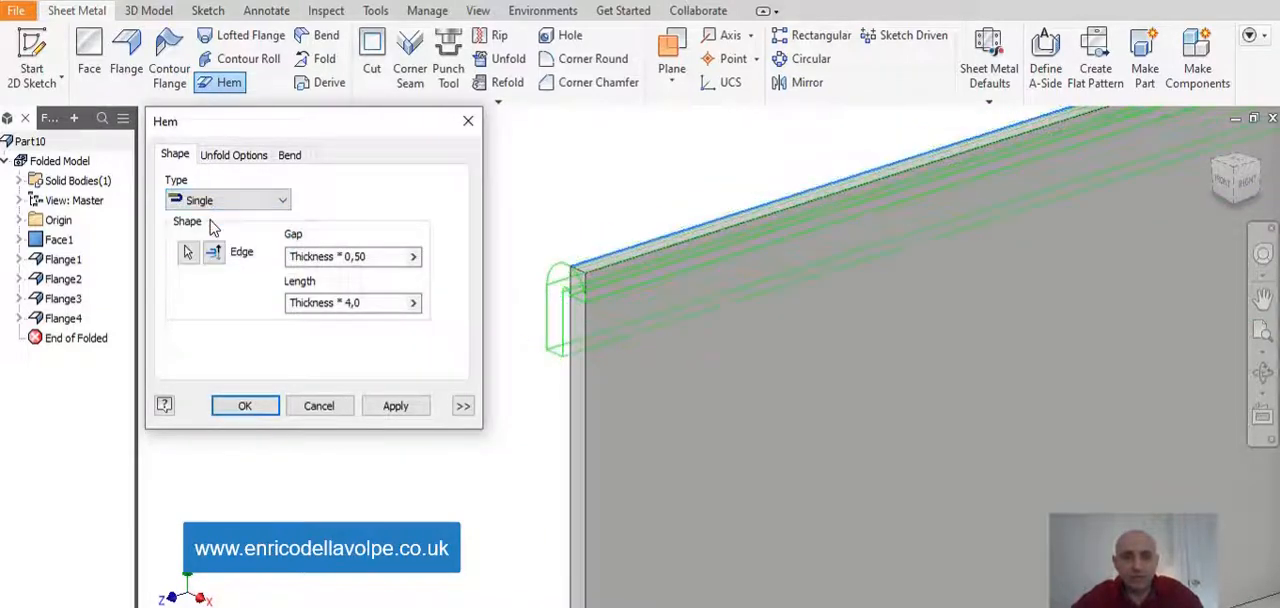
click(396, 404)
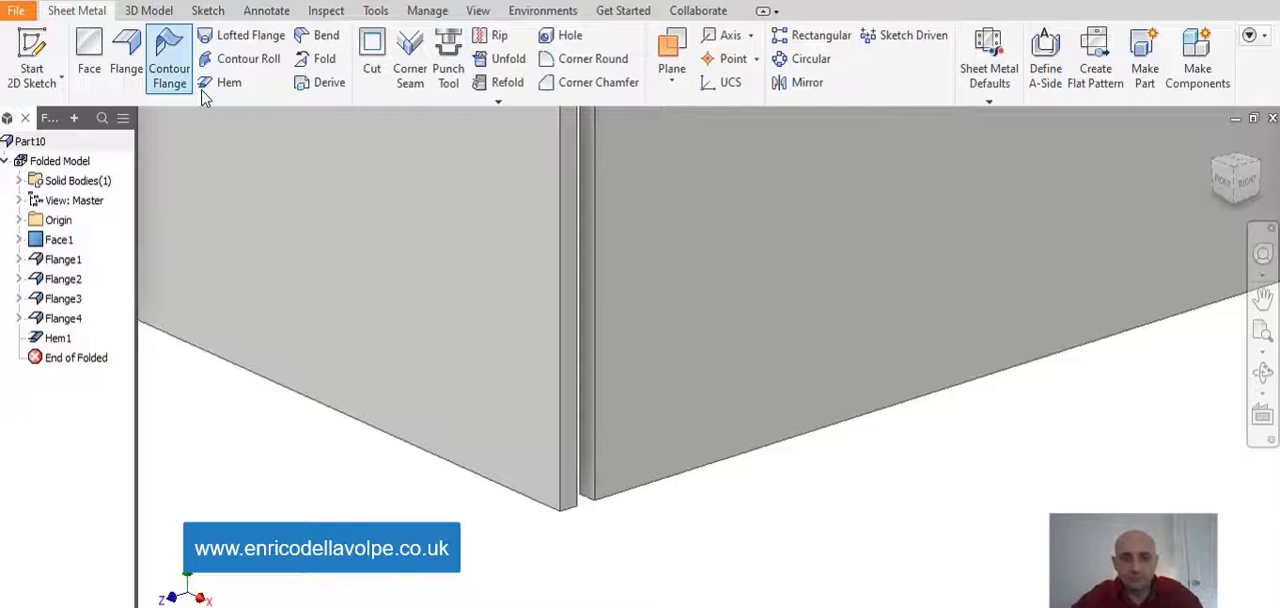
click(228, 82)
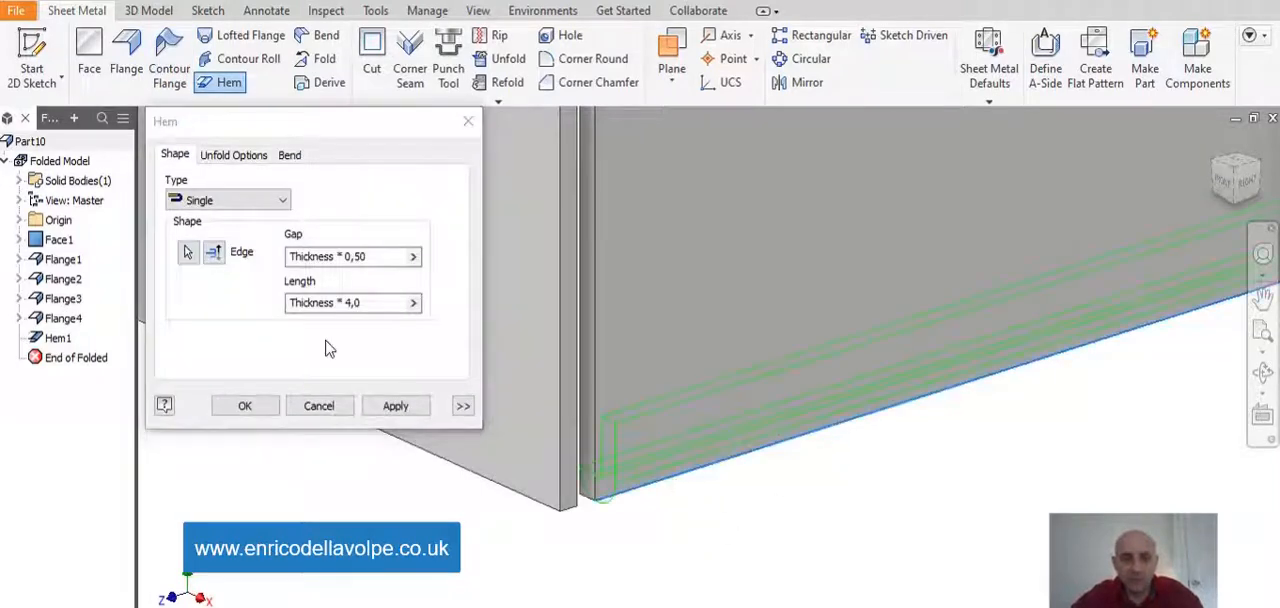
click(244, 404)
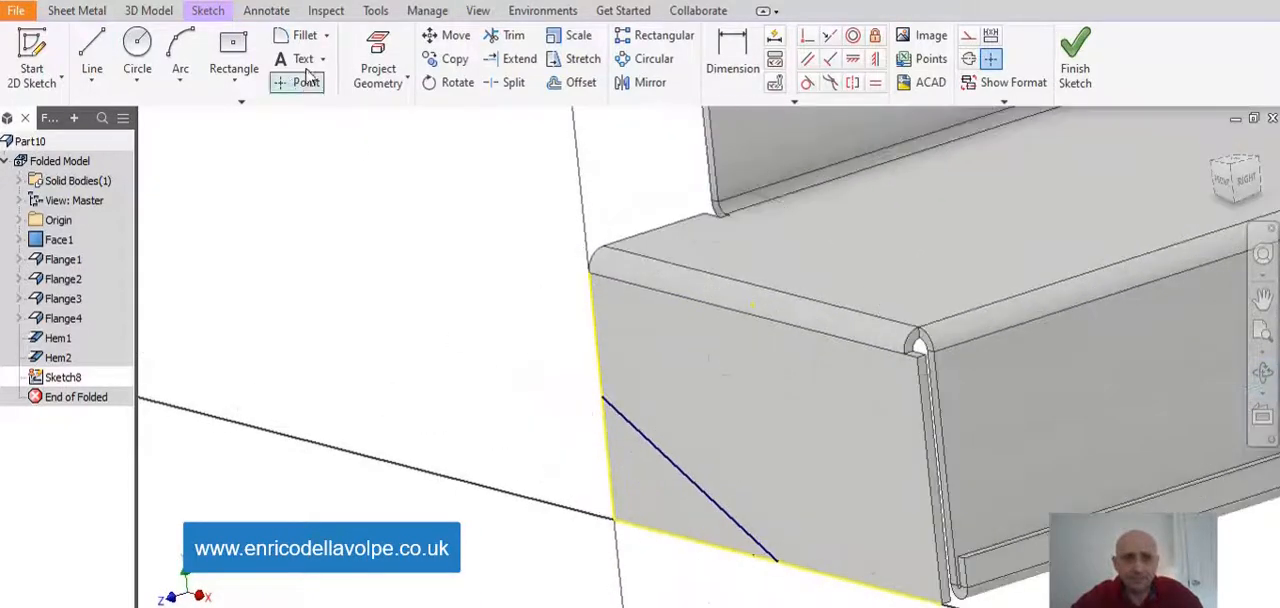
click(324, 58)
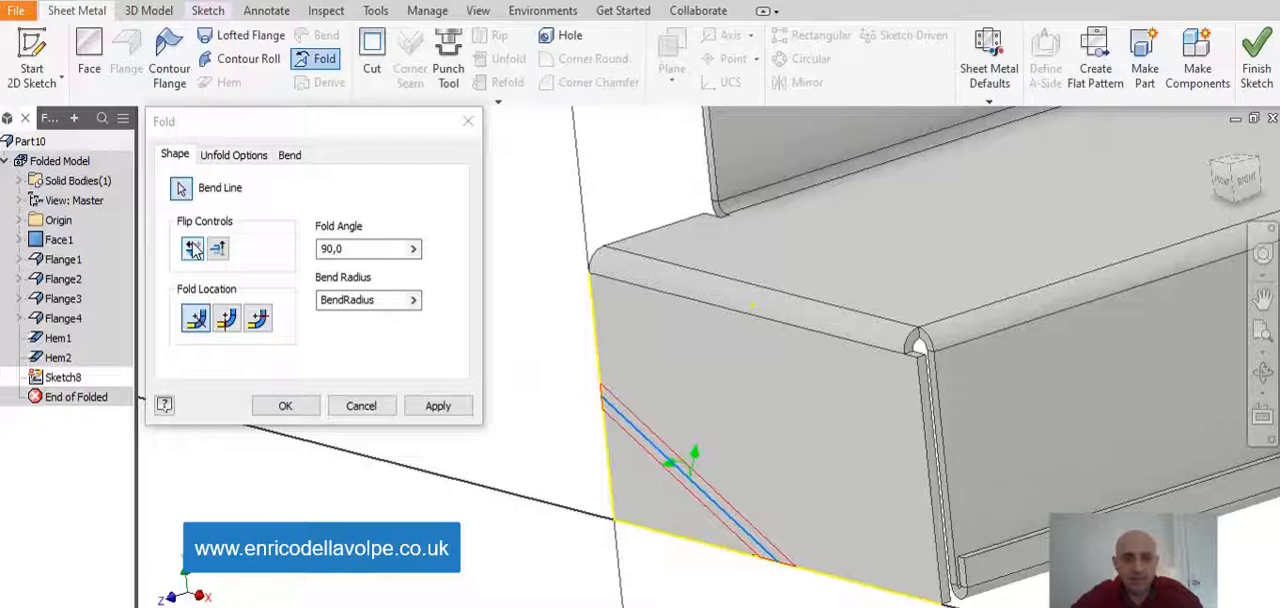
click(284, 404)
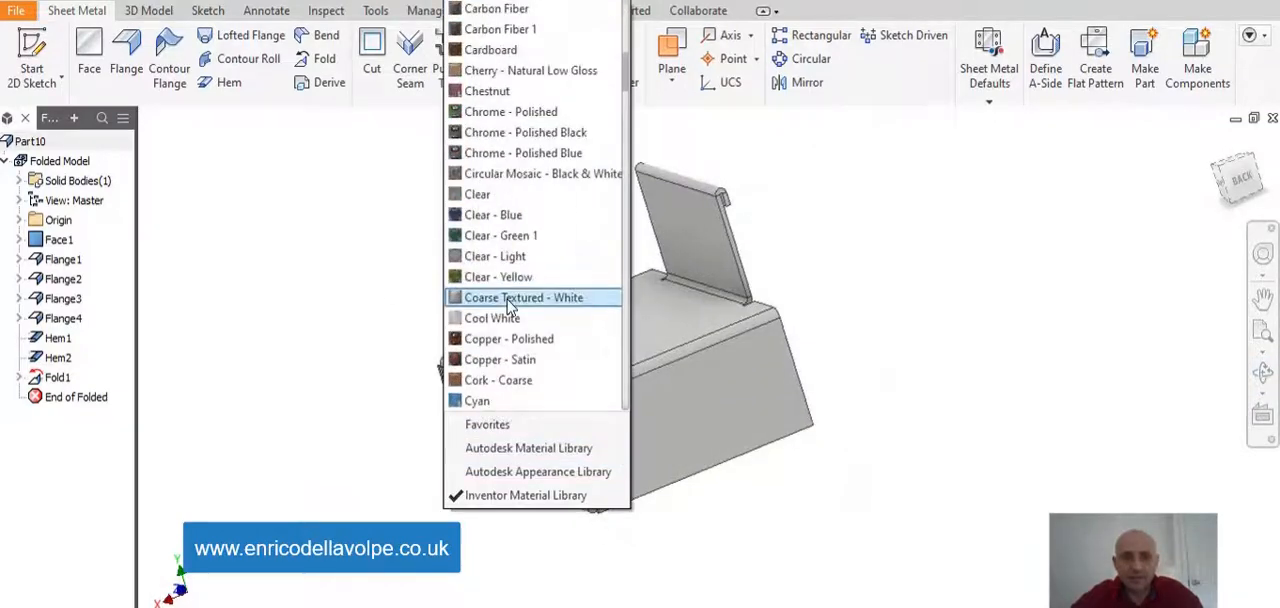
scroll(down, 3)
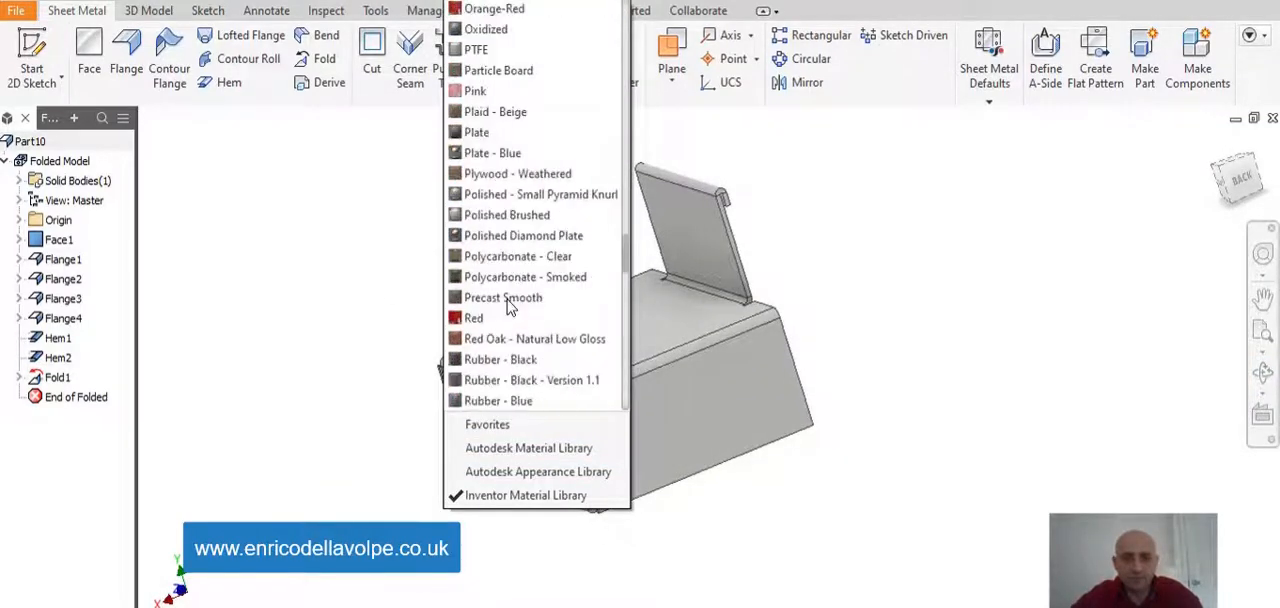
scroll(down, 3)
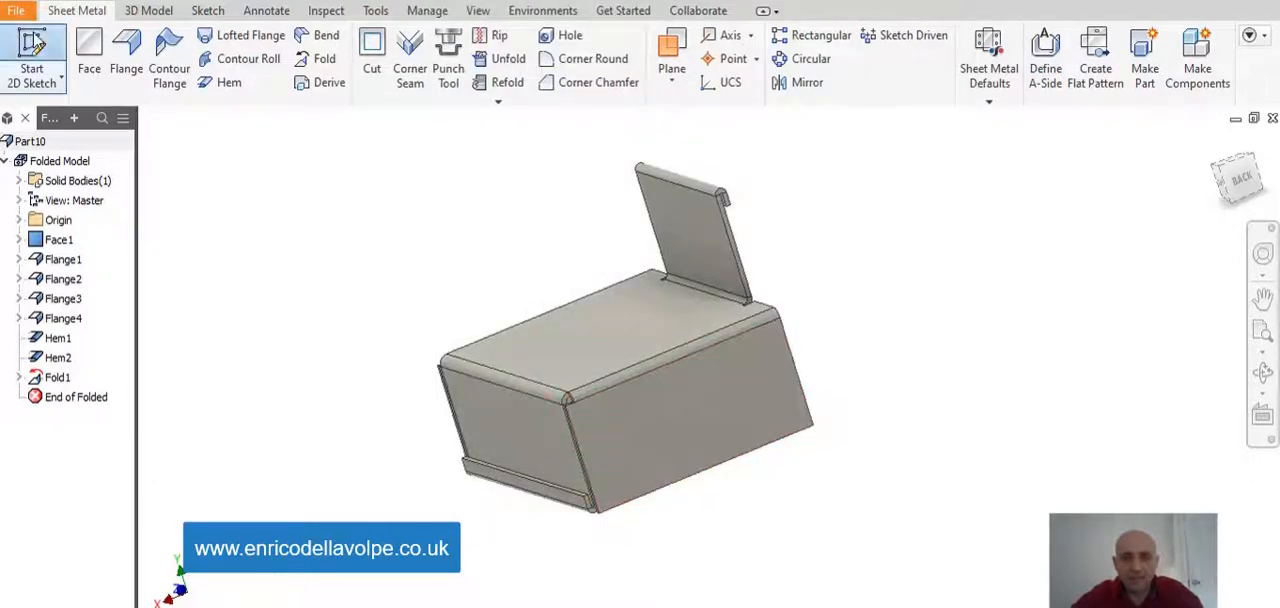
Sketch a diagonal bend line on the side flange and create Fold2 along it.
click(32, 56)
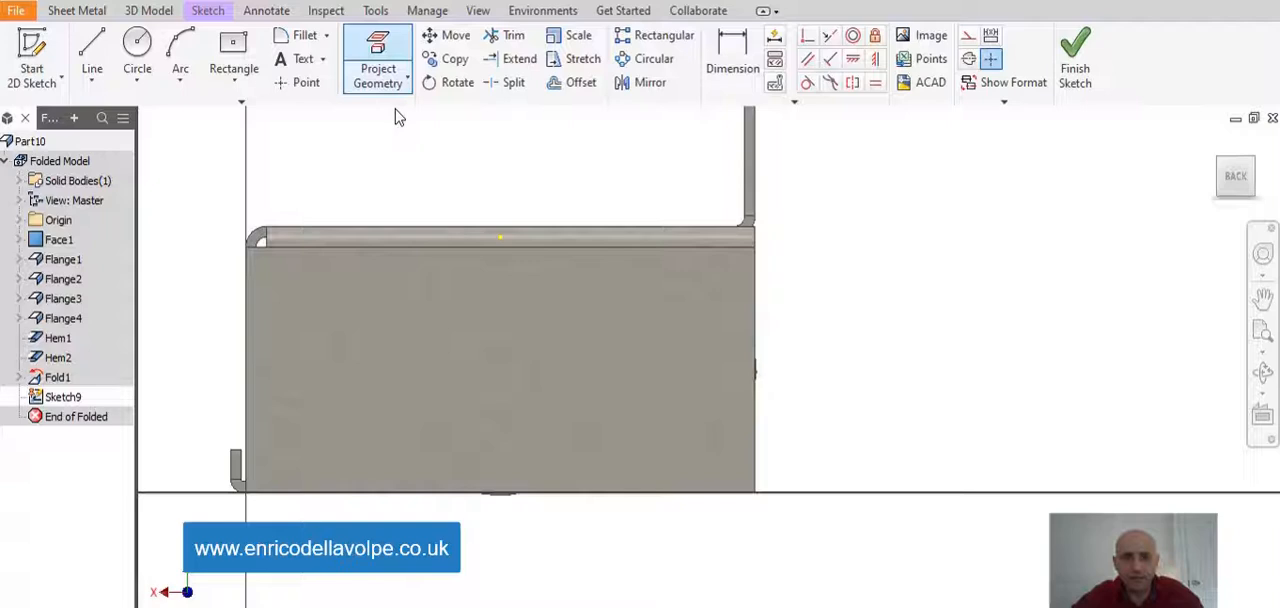
click(76, 10)
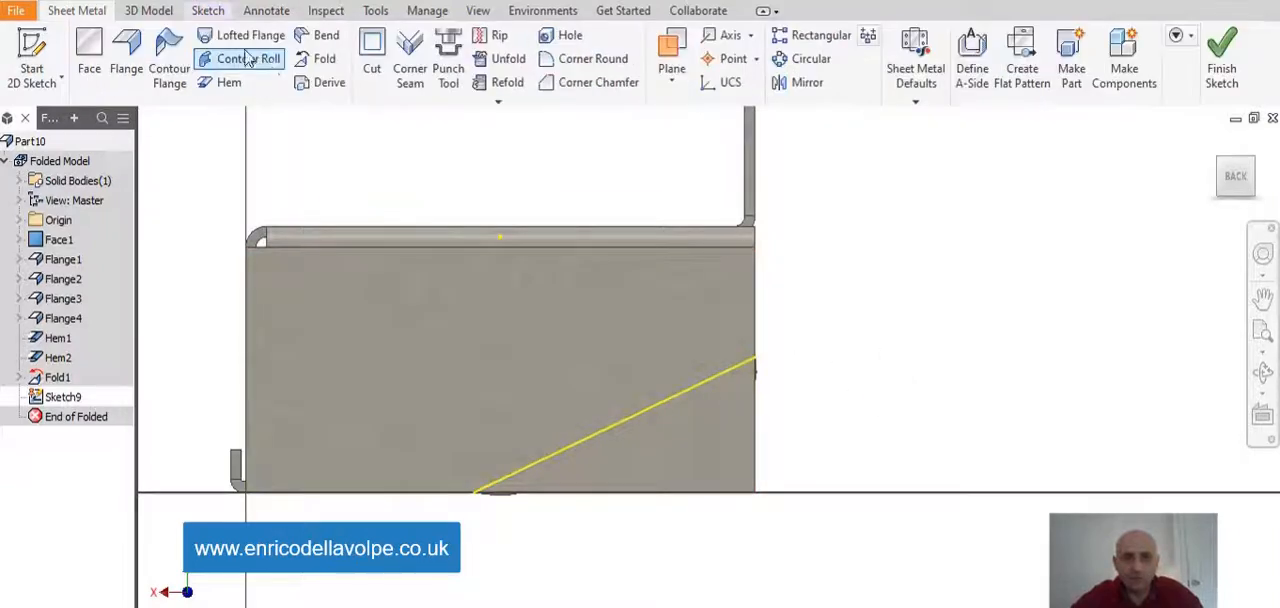
click(324, 58)
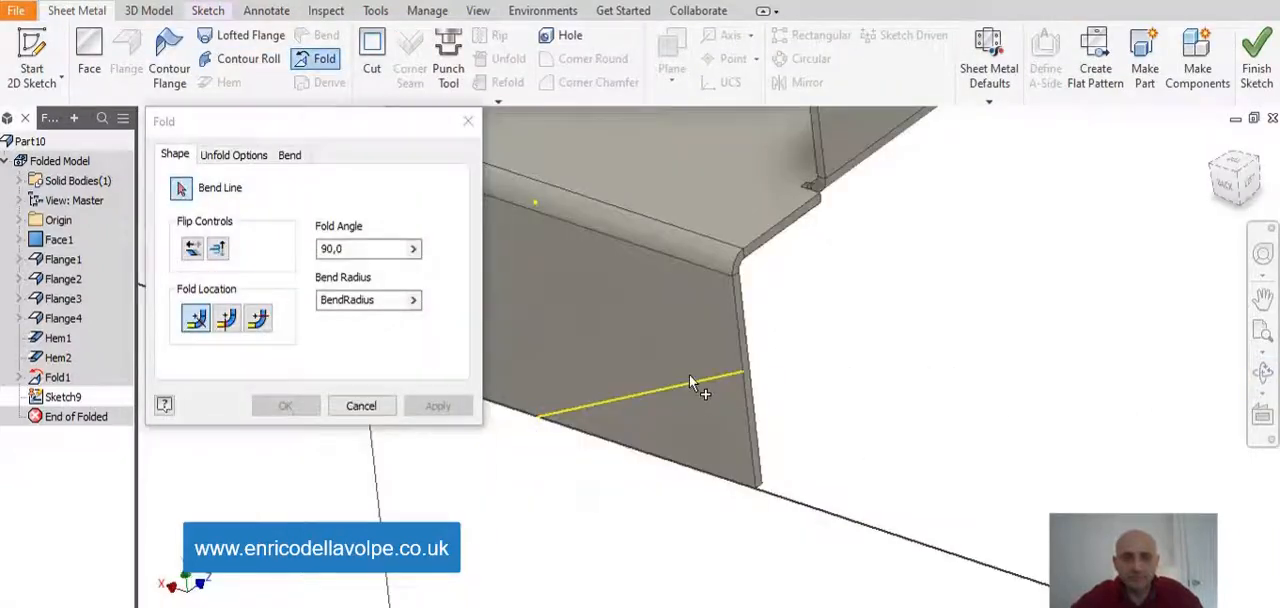
click(436, 404)
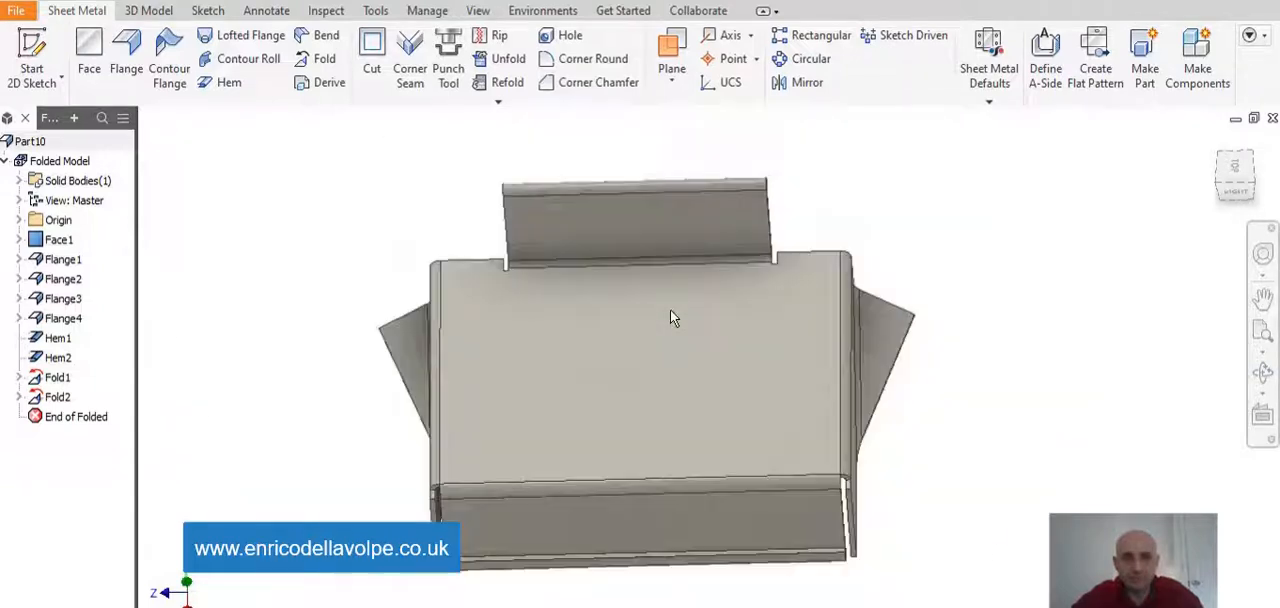
Place Hole1 on the top face 15 from centre and pattern it into a ring of six.
click(570, 36)
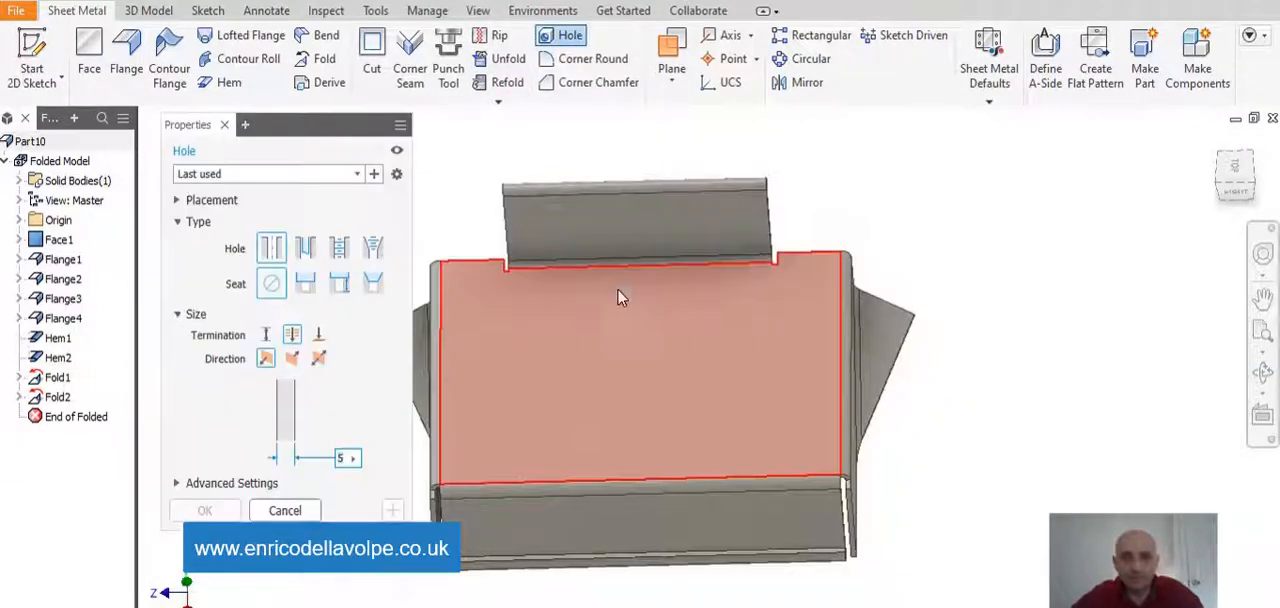
click(204, 510)
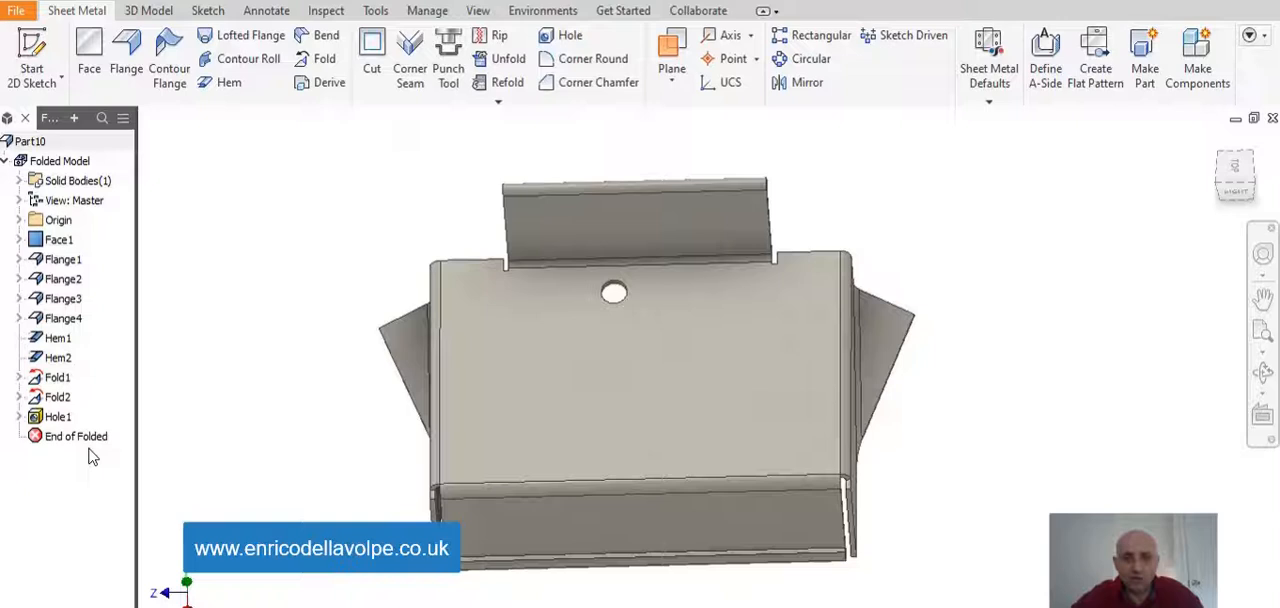
click(56, 416)
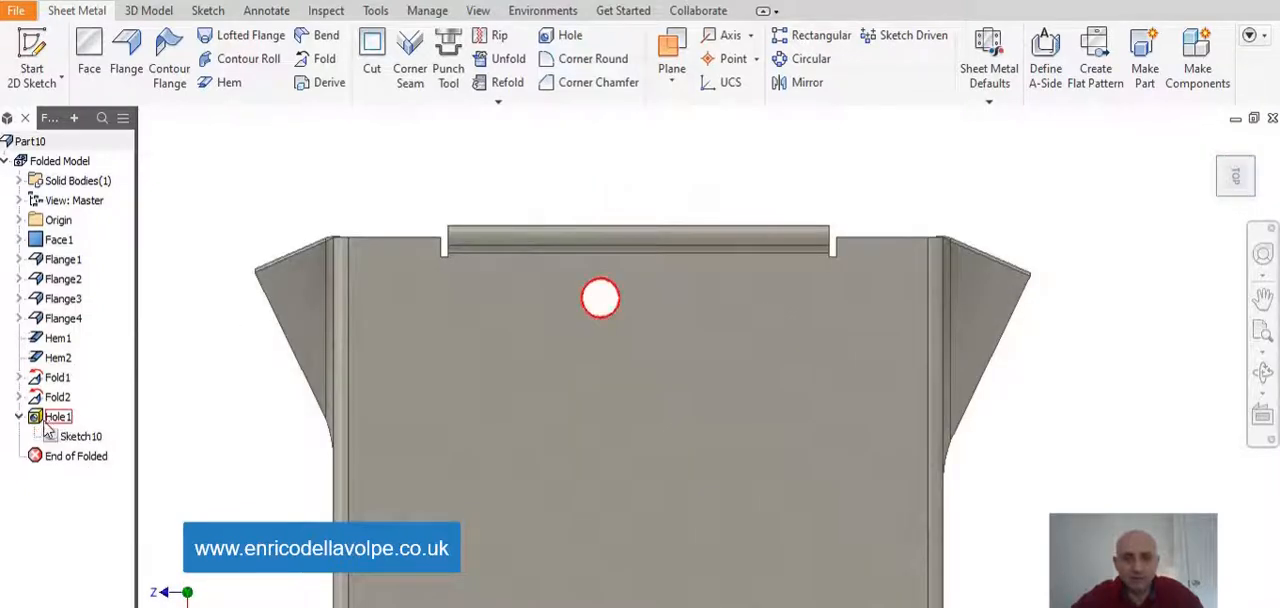
double_click(84, 436)
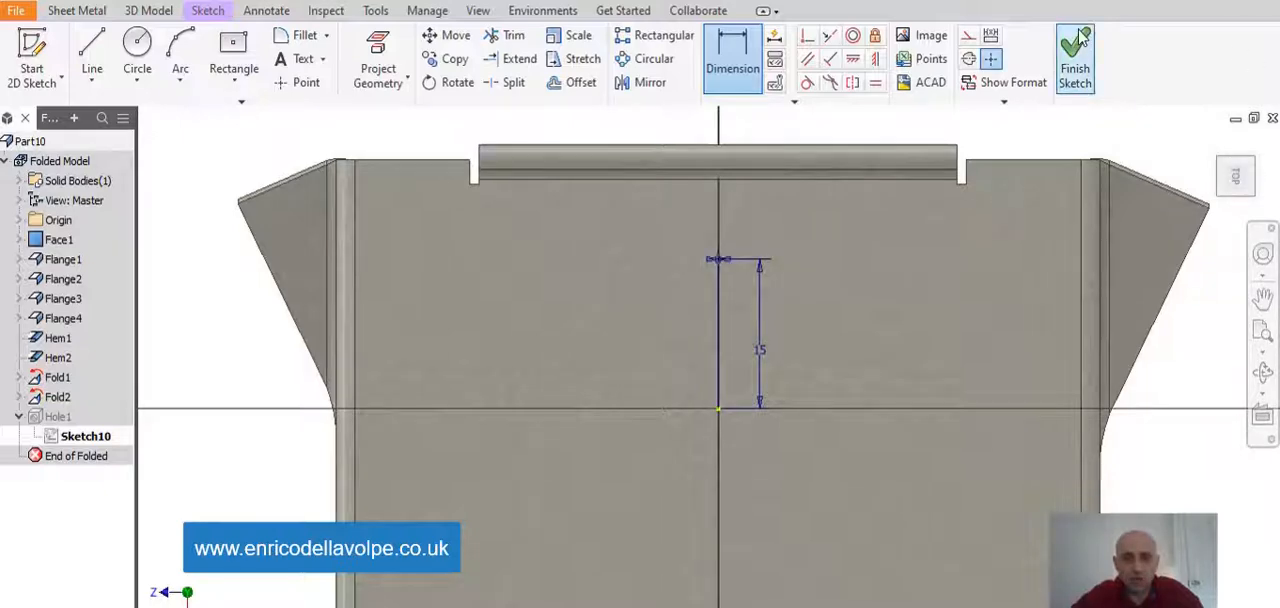
click(1076, 56)
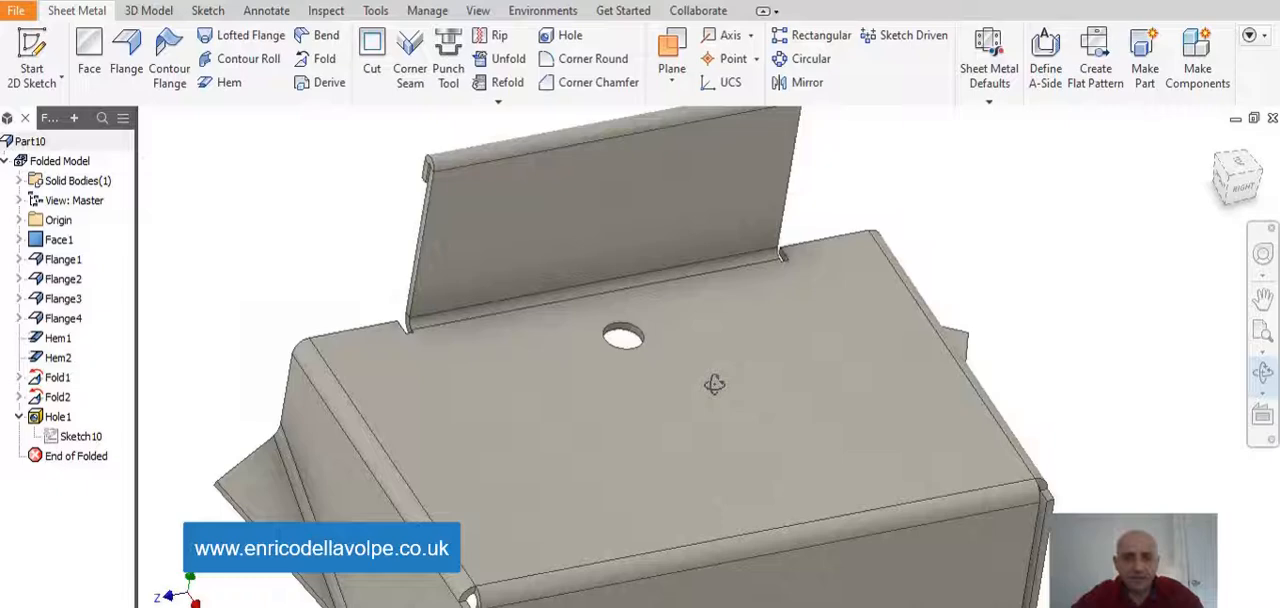
click(812, 58)
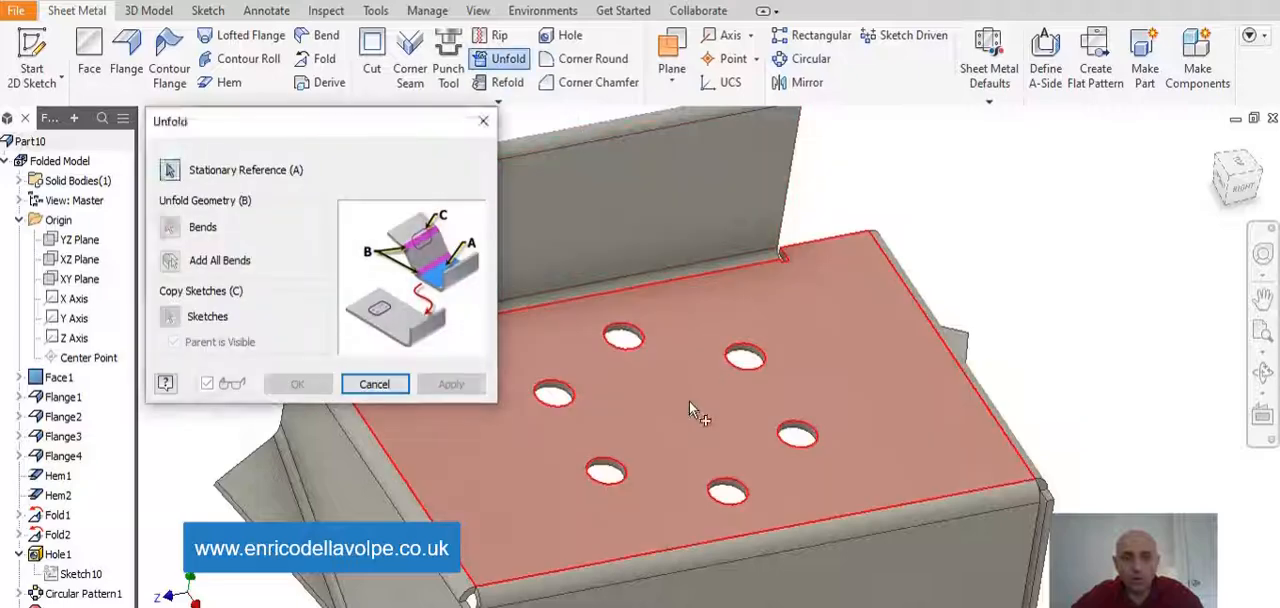
Unfold all bends into a flat sheet and begin a sketch on its central face.
click(452, 384)
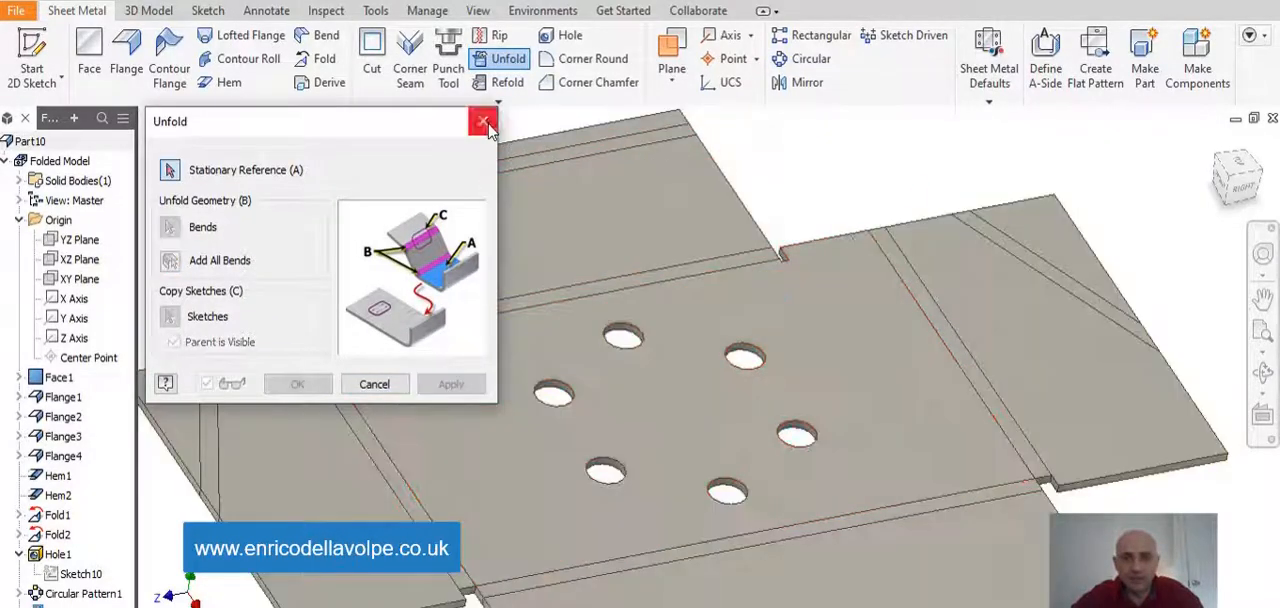
click(484, 120)
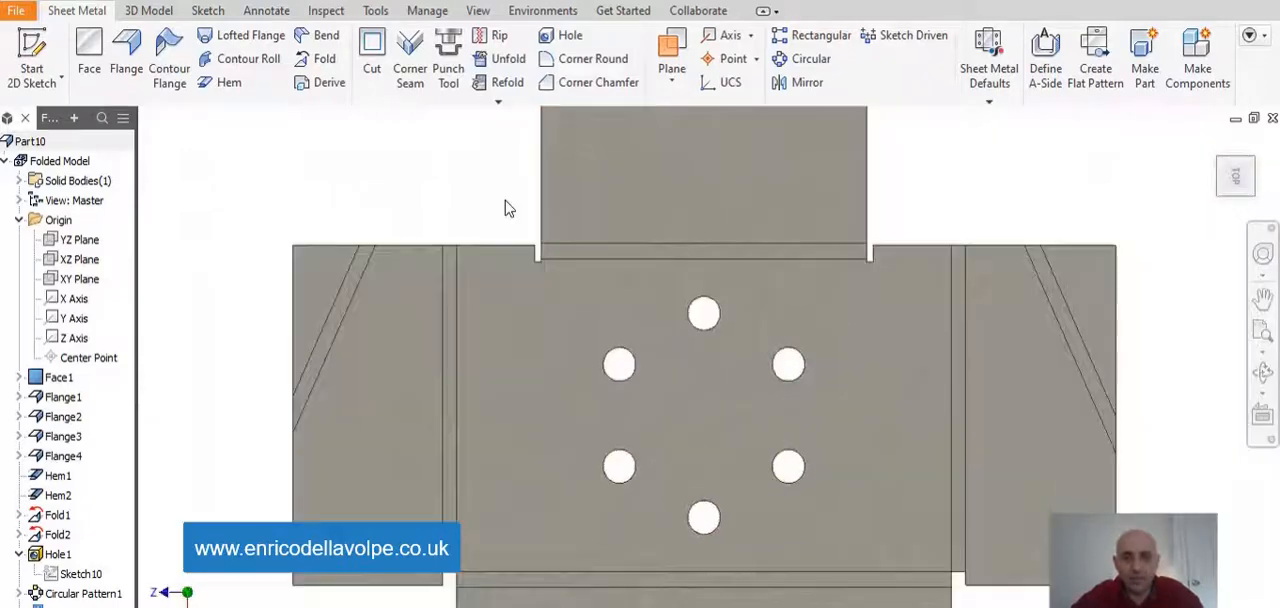
click(576, 284)
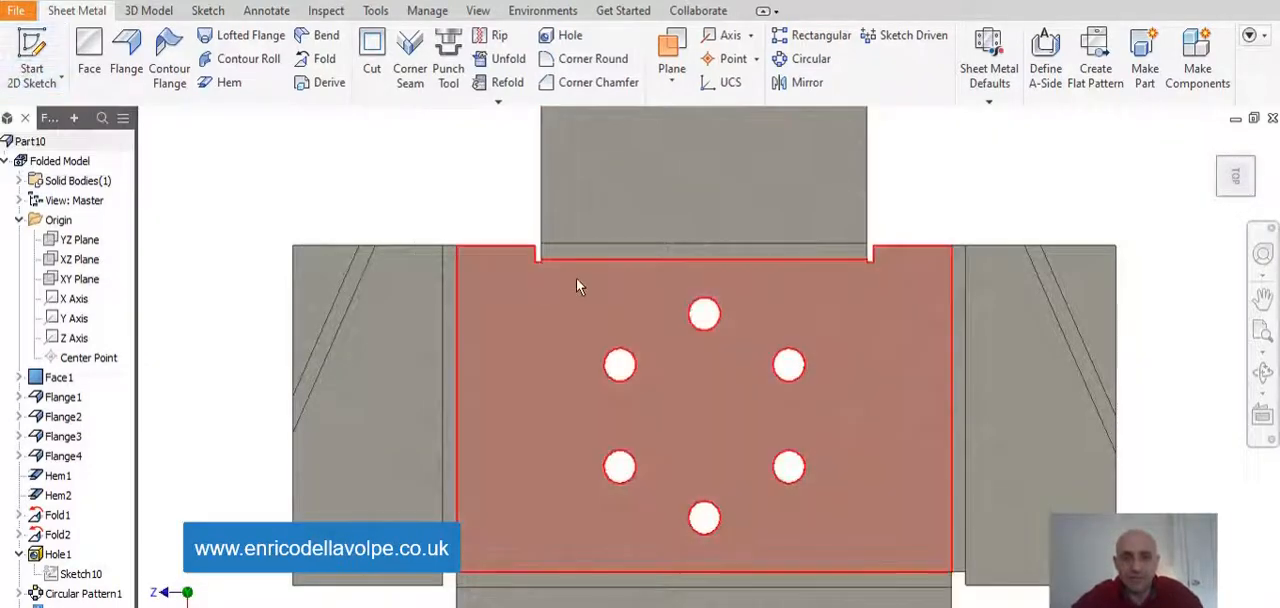
click(208, 10)
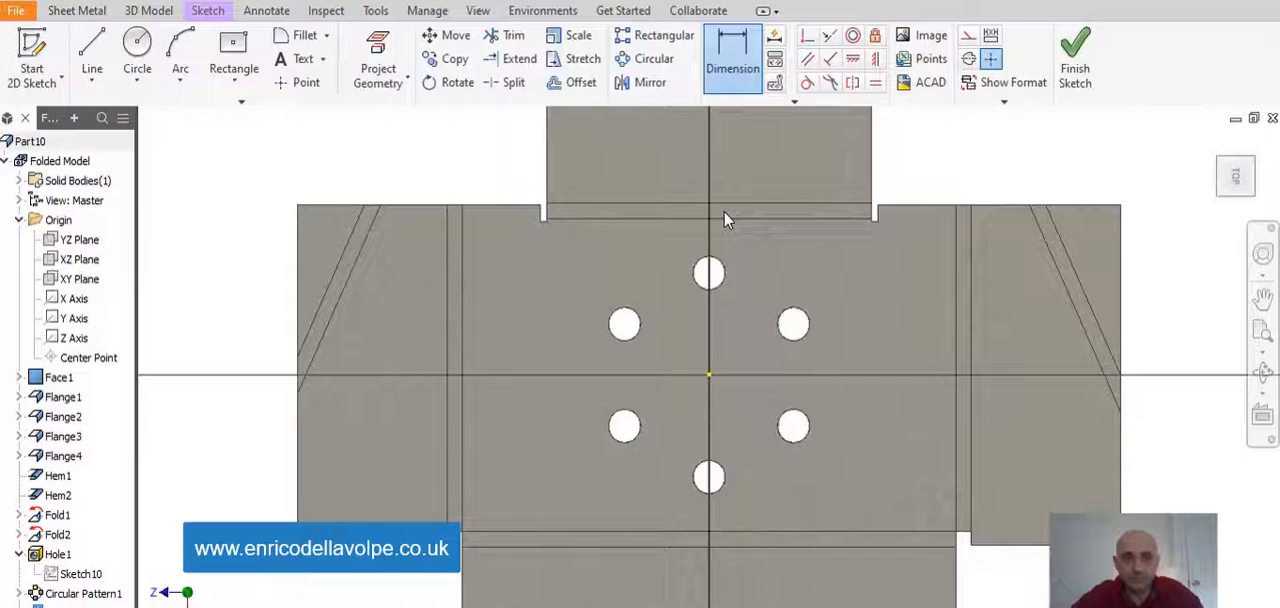
Draw a rectangle on the back flange and cut it through the flat sheet.
click(232, 42)
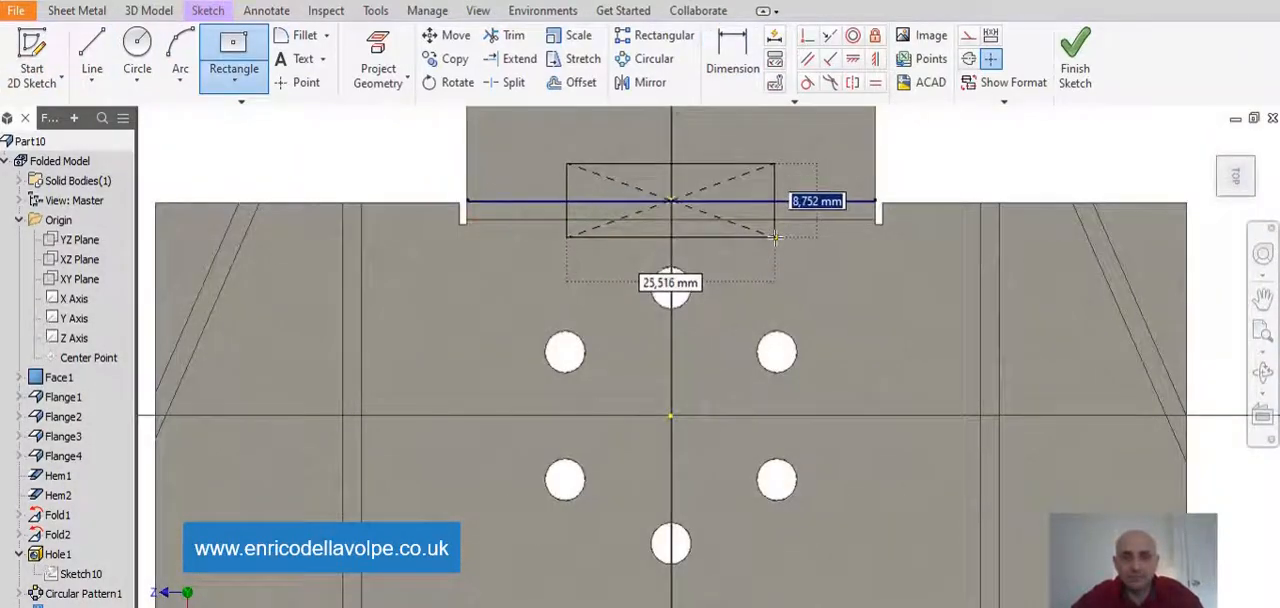
click(1076, 50)
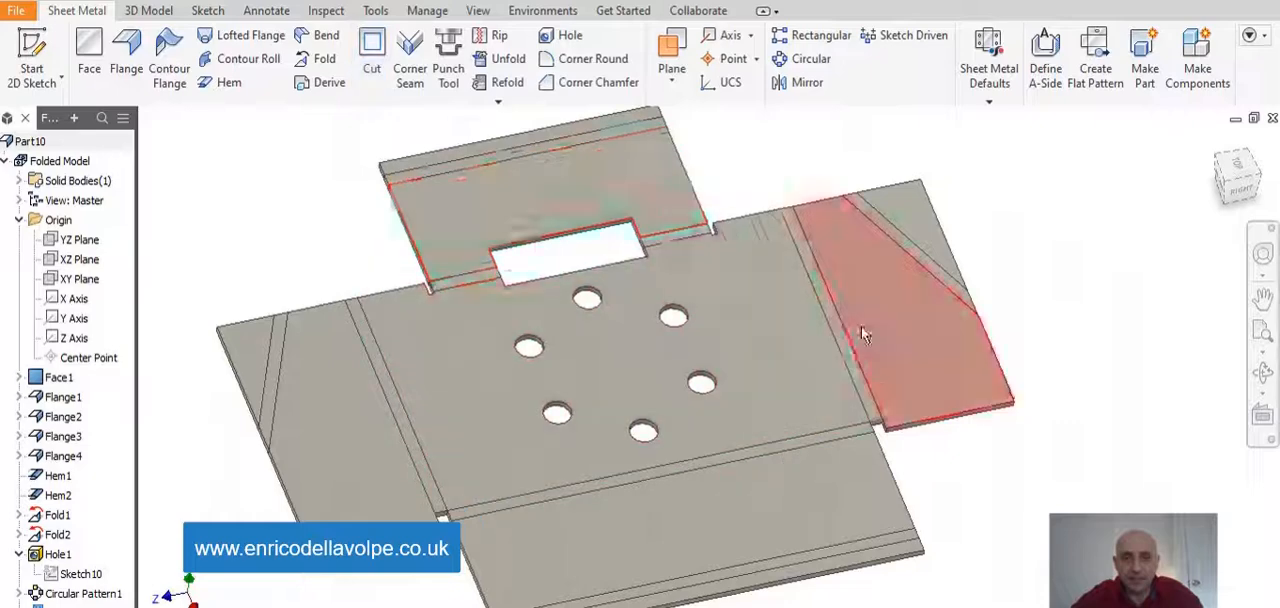
Refold all bends, restoring the box with six holes and the back opening.
click(508, 82)
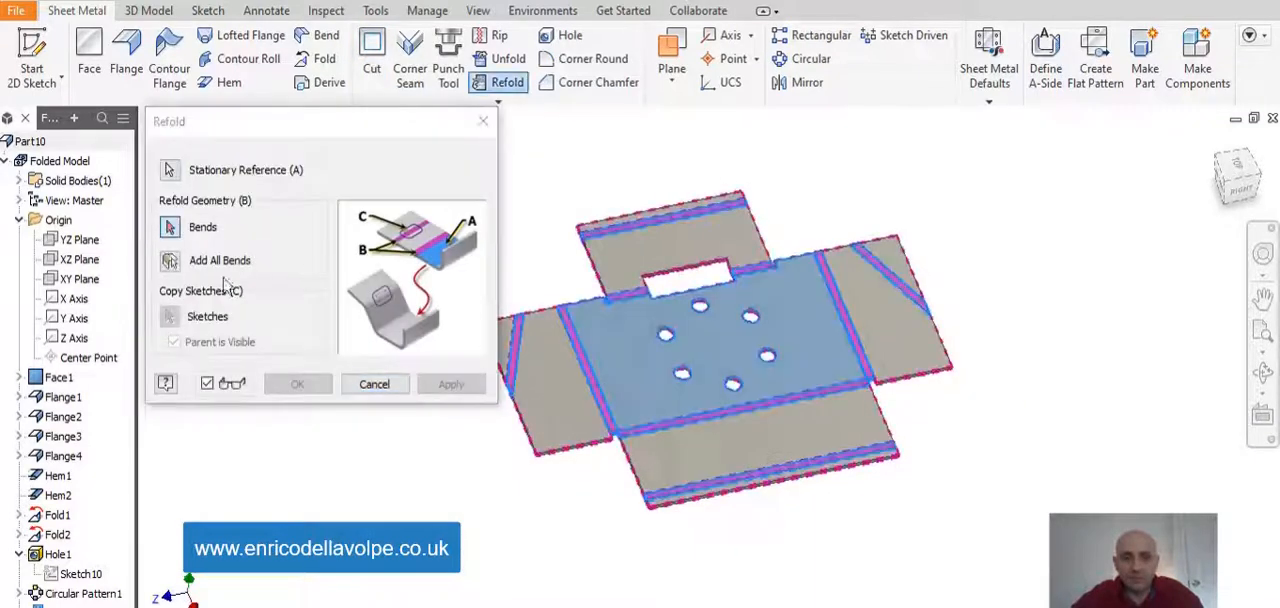
click(452, 384)
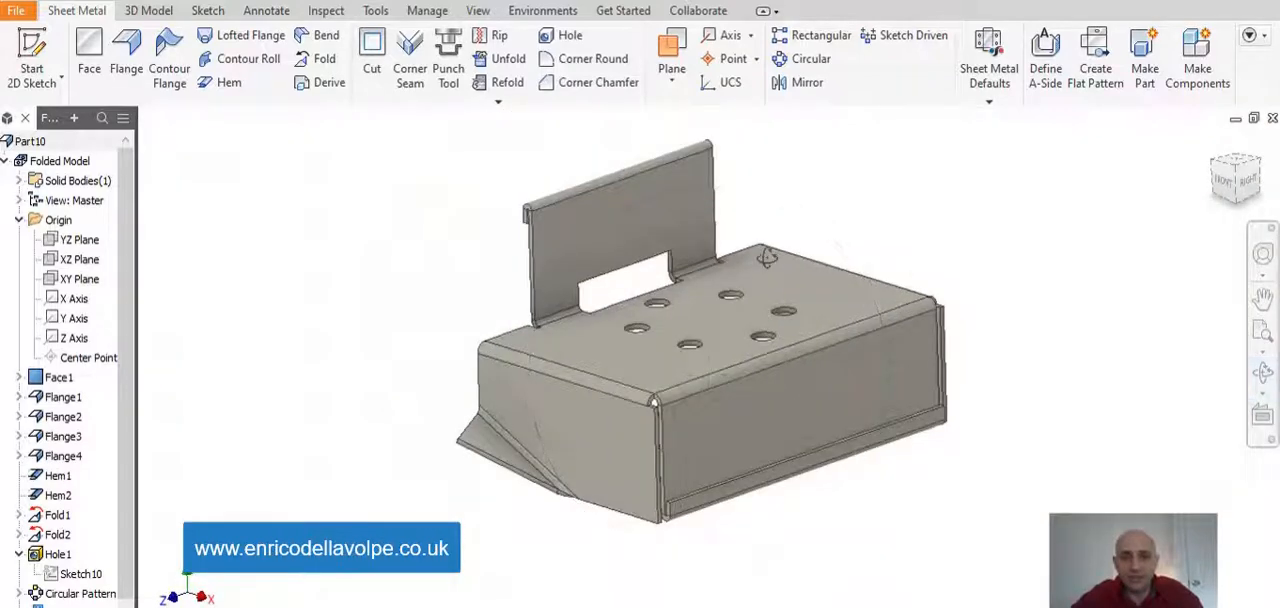
mouse_move(1144, 408)
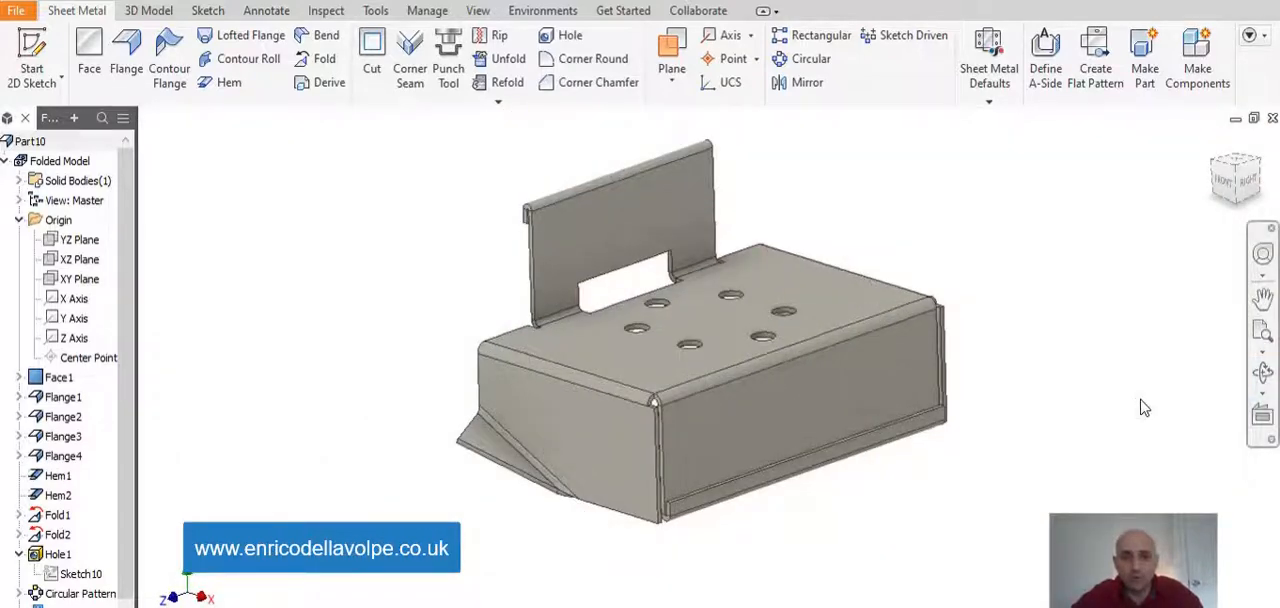